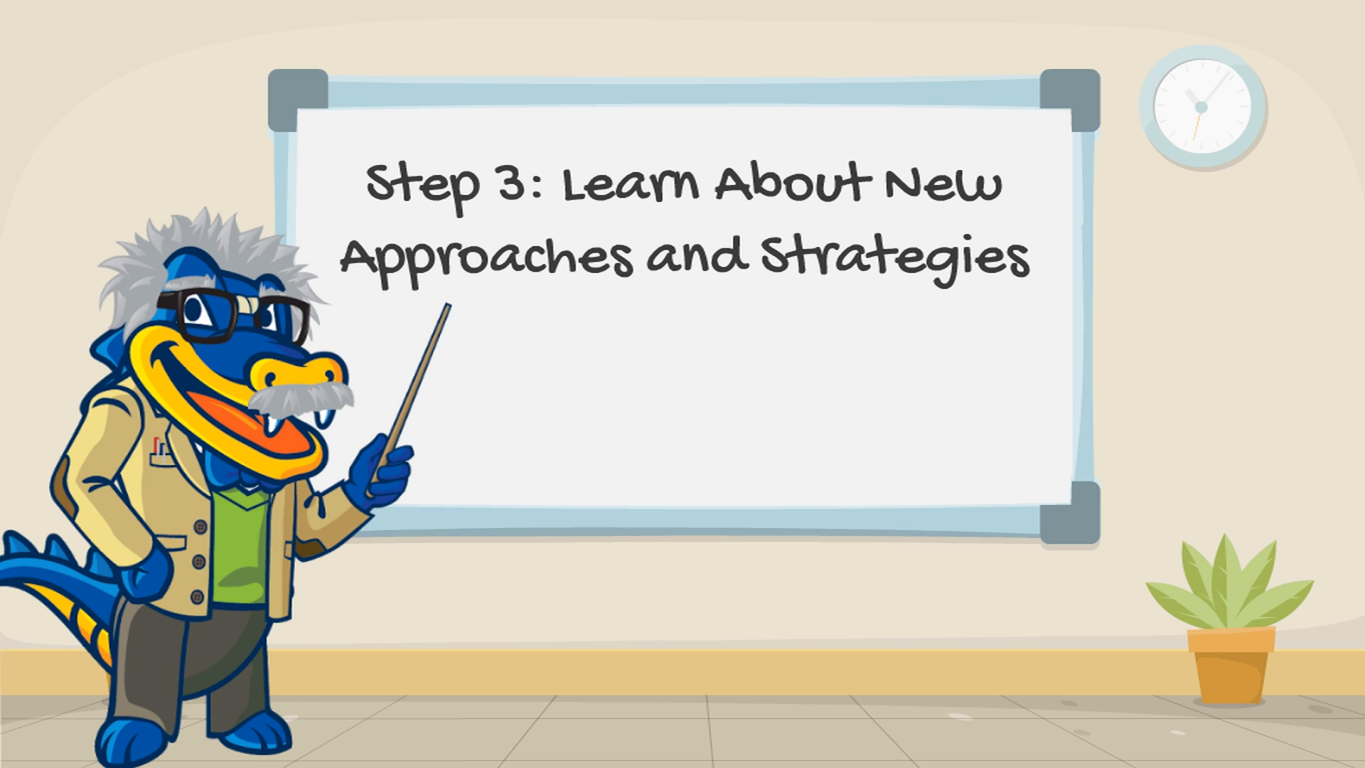
scroll(down, 3)
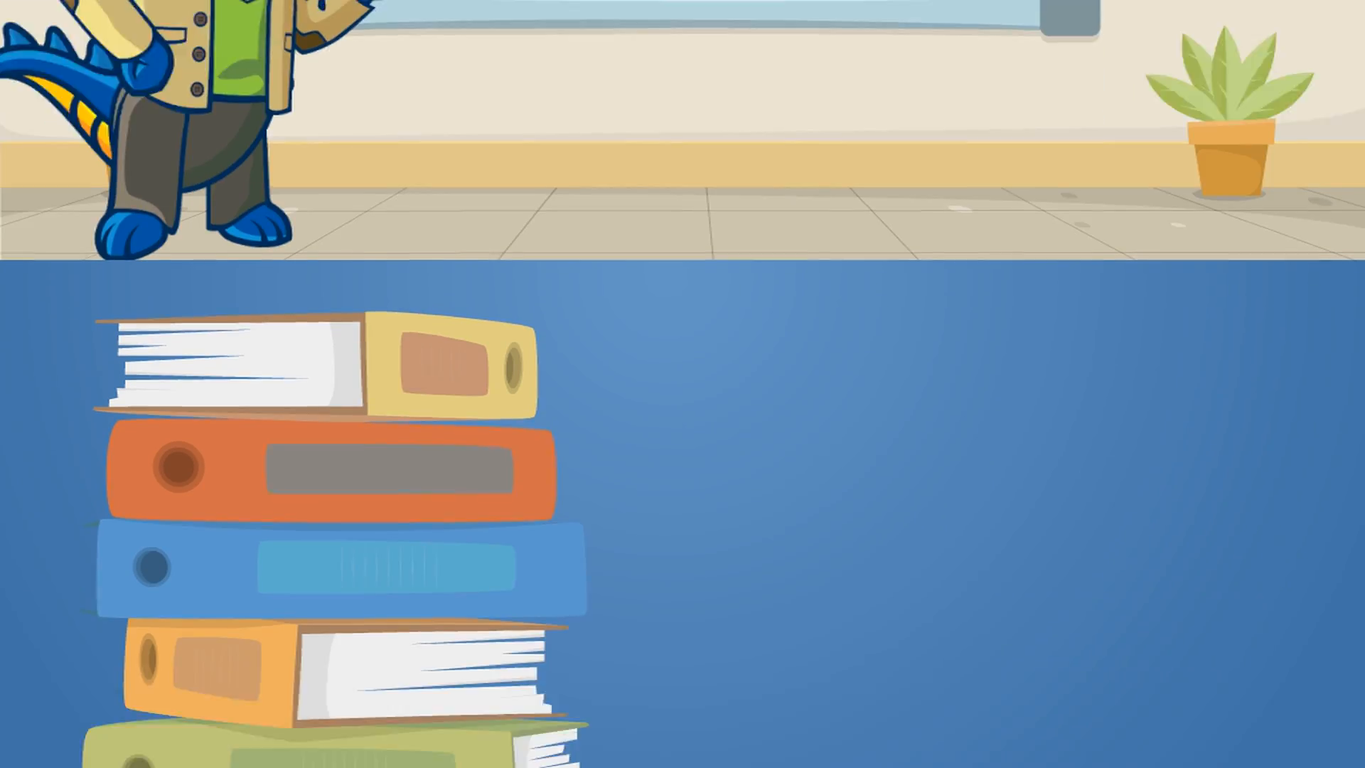